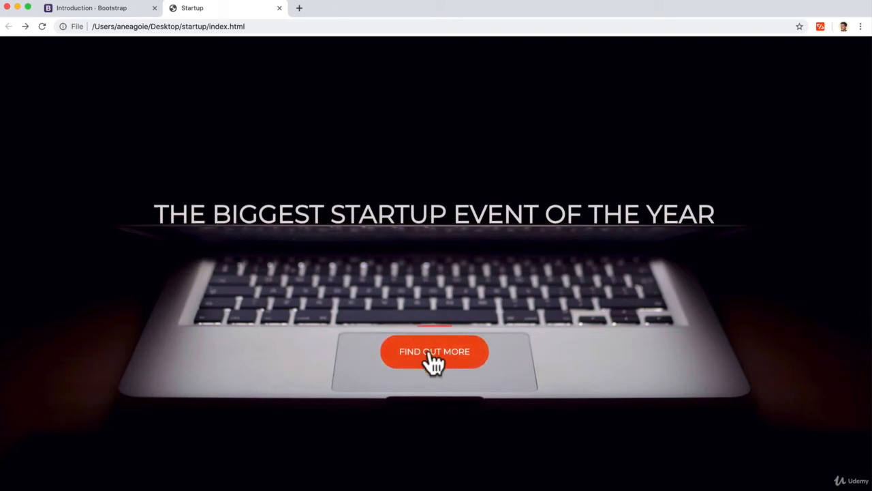
pyautogui.click(433, 352)
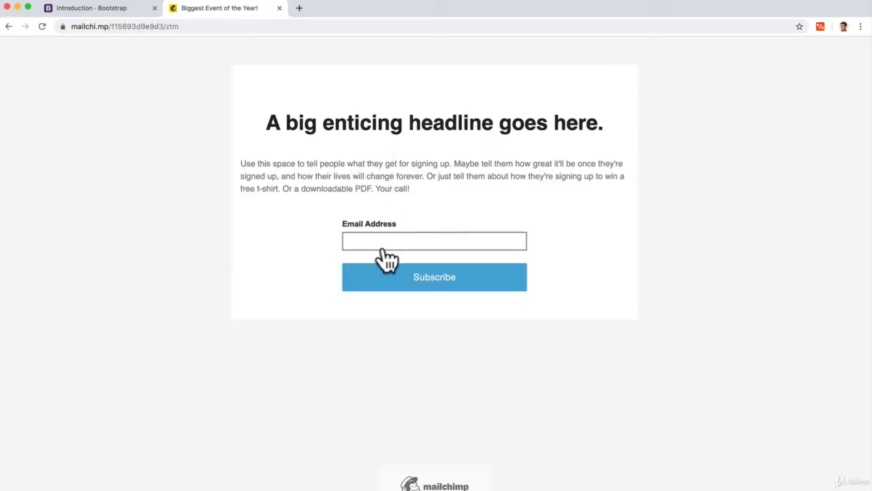
pyautogui.moveTo(52, 57)
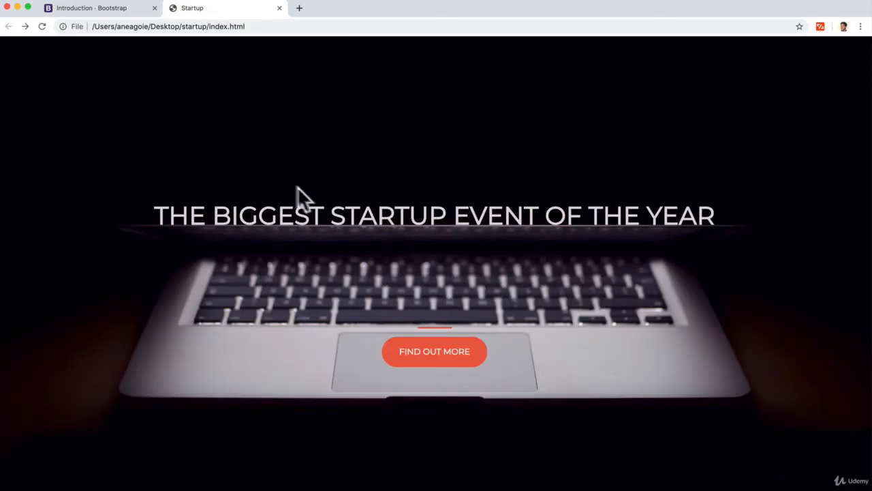
pyautogui.moveTo(316, 201)
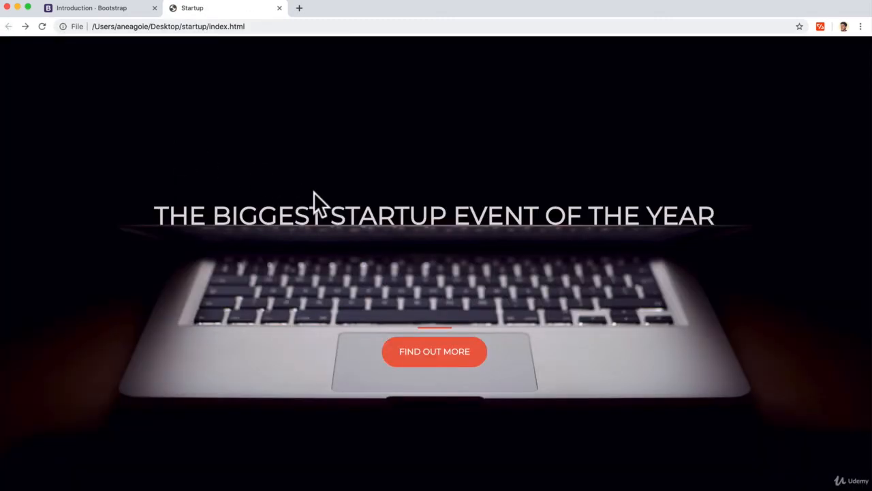